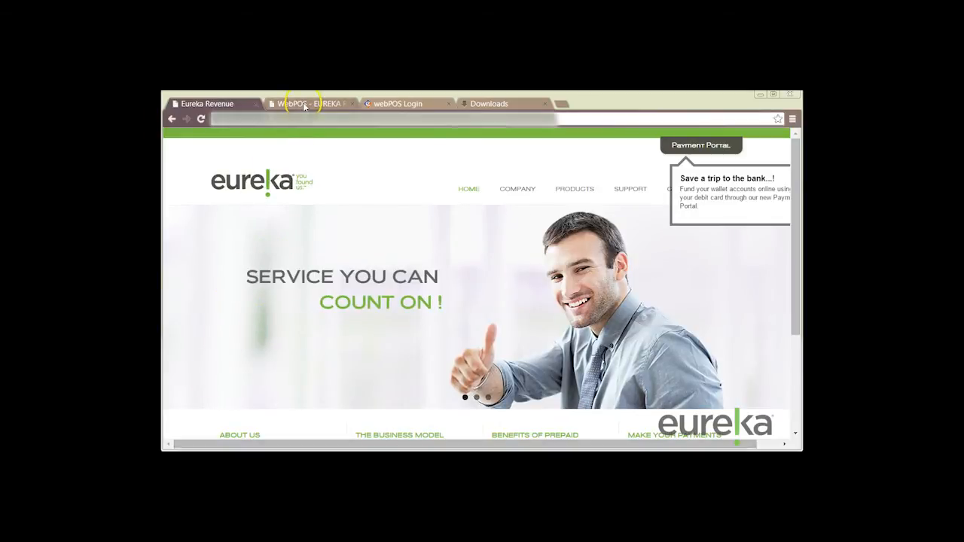
Show the WebPOS welcome email with the certificate download instructions
click(309, 103)
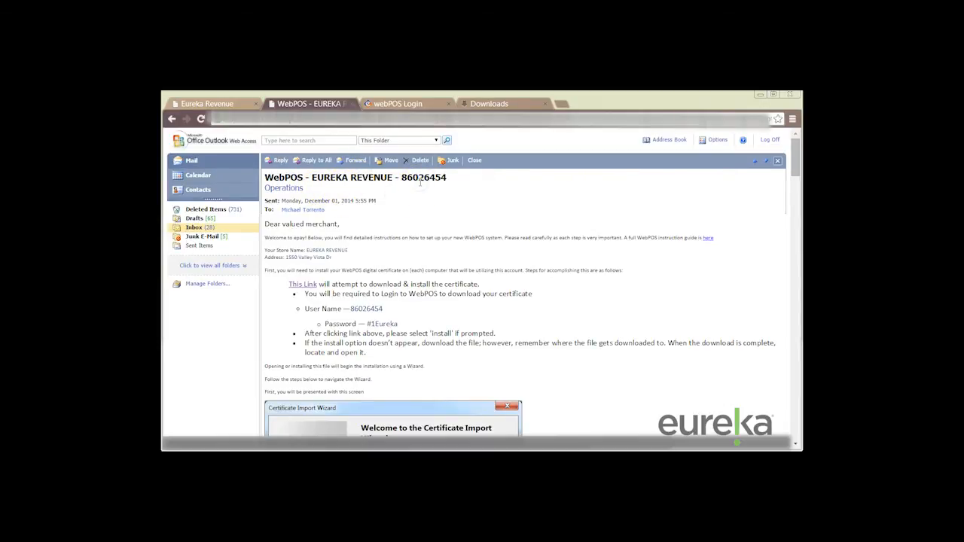
mouse_move(455, 259)
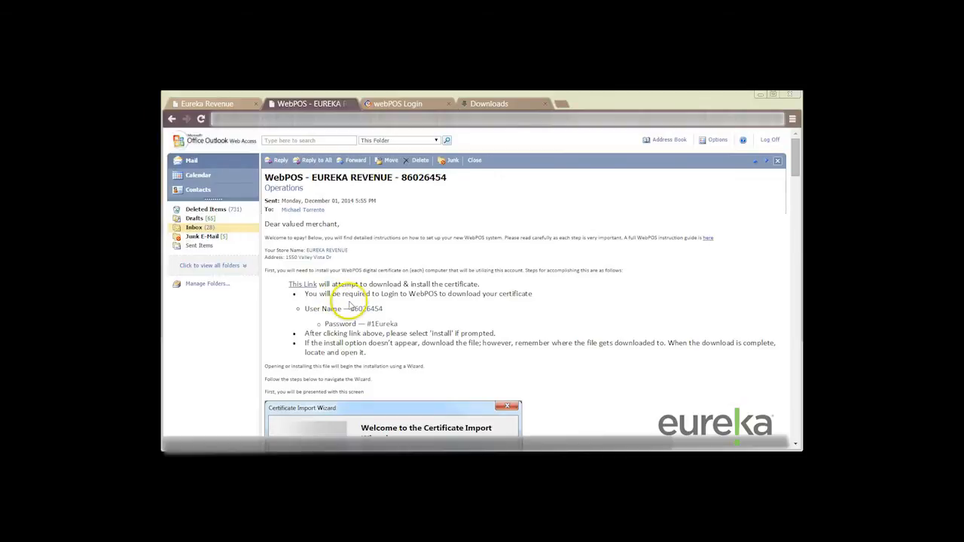
mouse_move(298, 292)
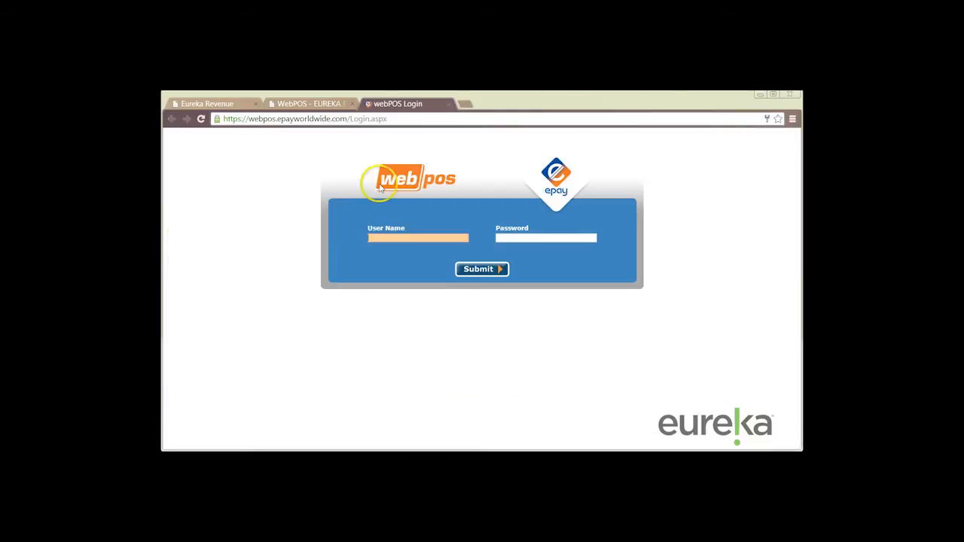
mouse_move(636, 187)
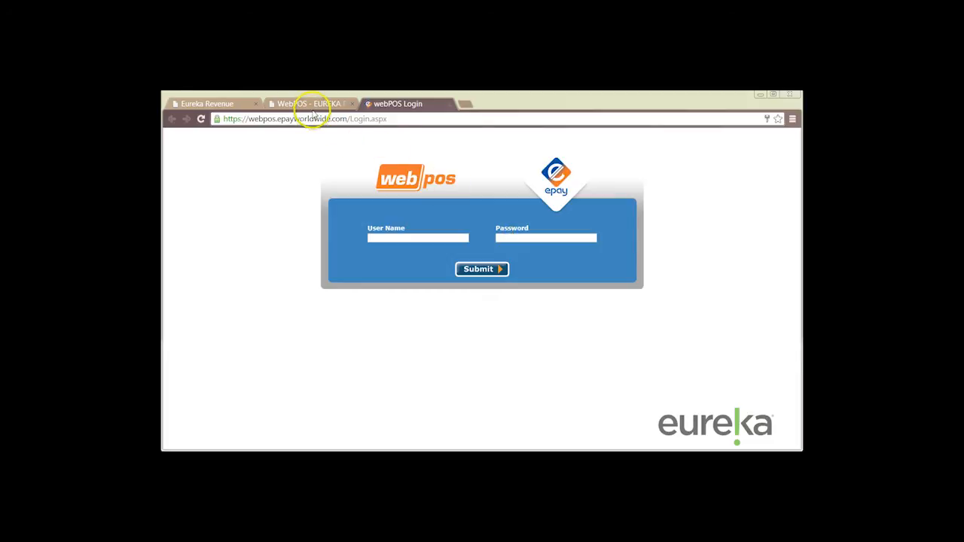
mouse_move(314, 107)
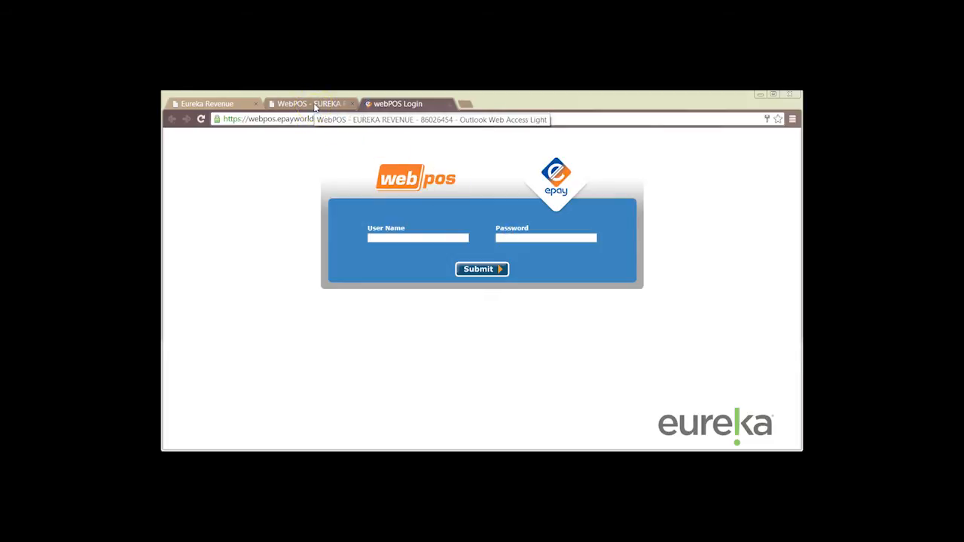
Copy the user name from the email, paste it into the WebPOS login form and submit
click(308, 103)
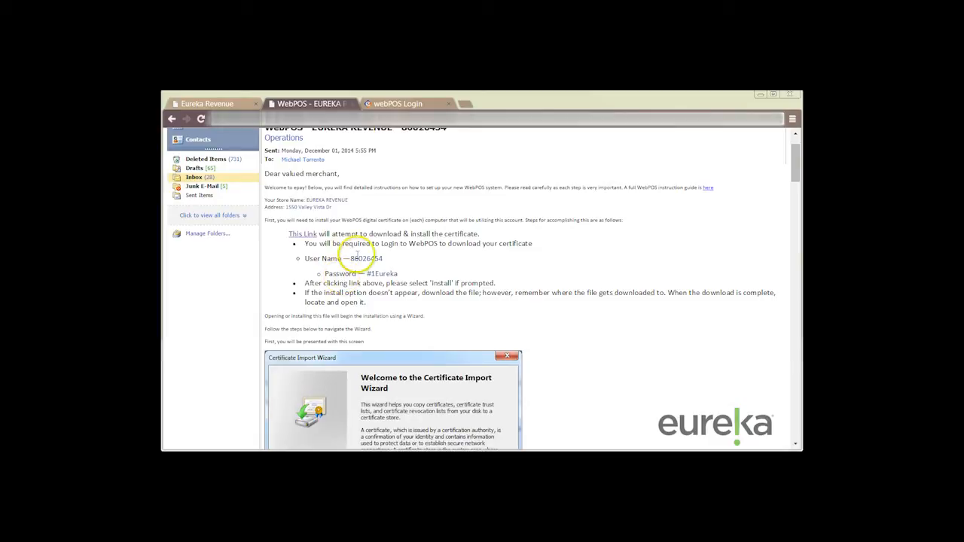
right_click(364, 259)
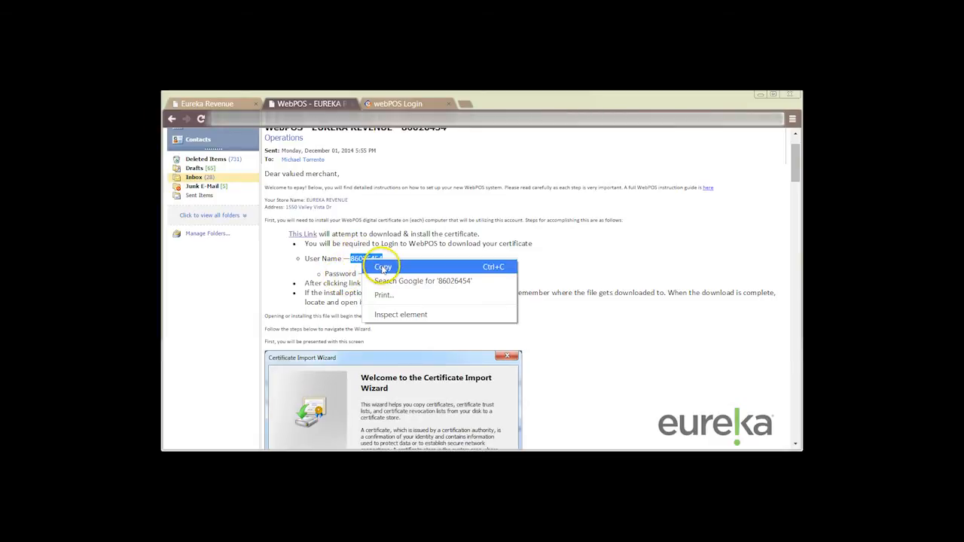
click(383, 266)
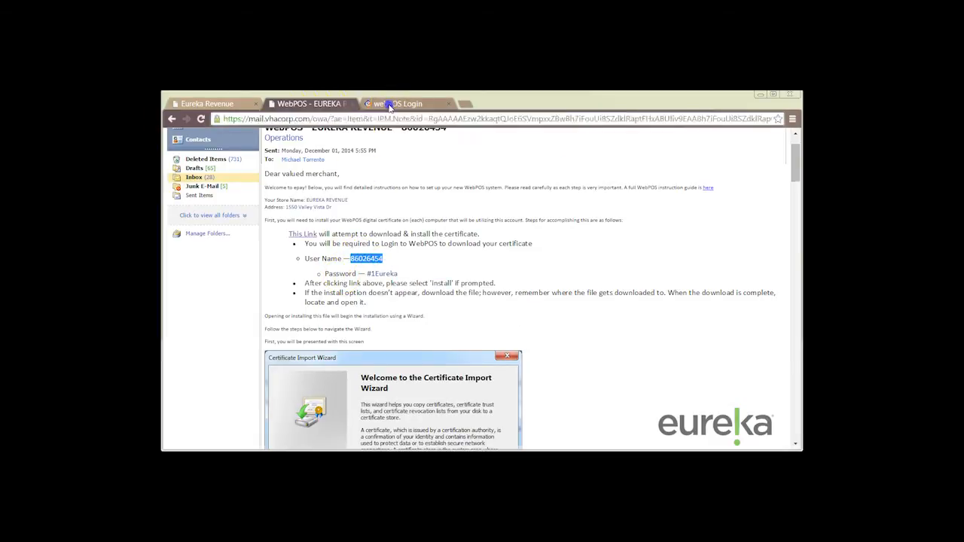
right_click(419, 238)
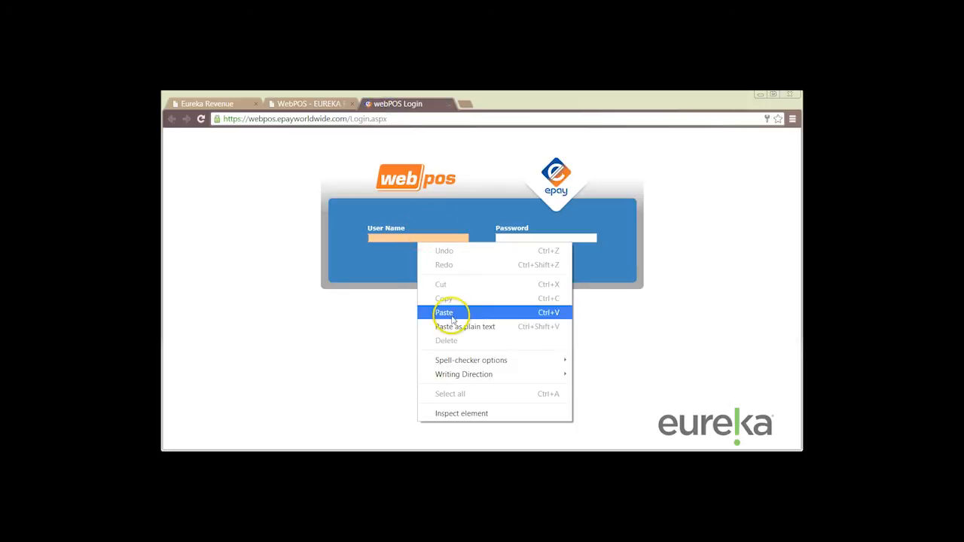
click(444, 311)
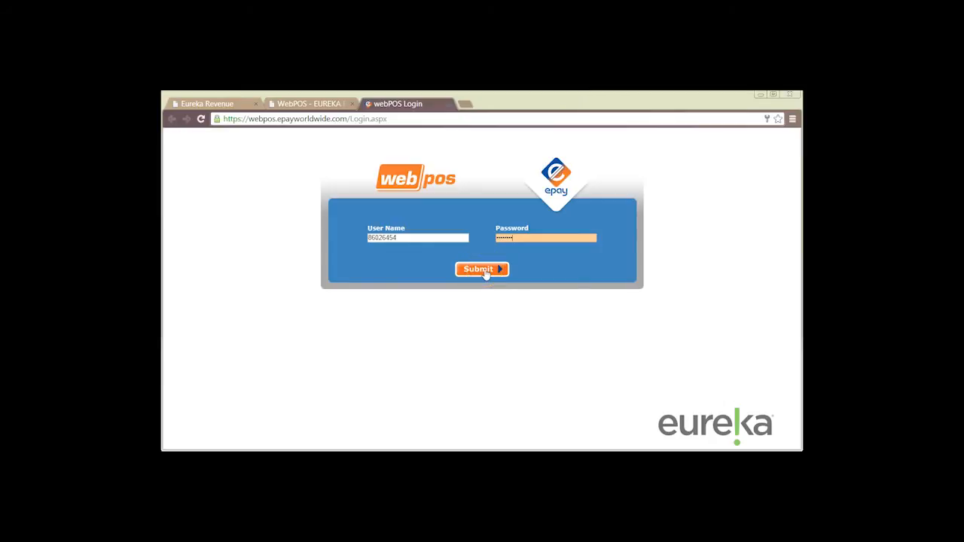
click(481, 268)
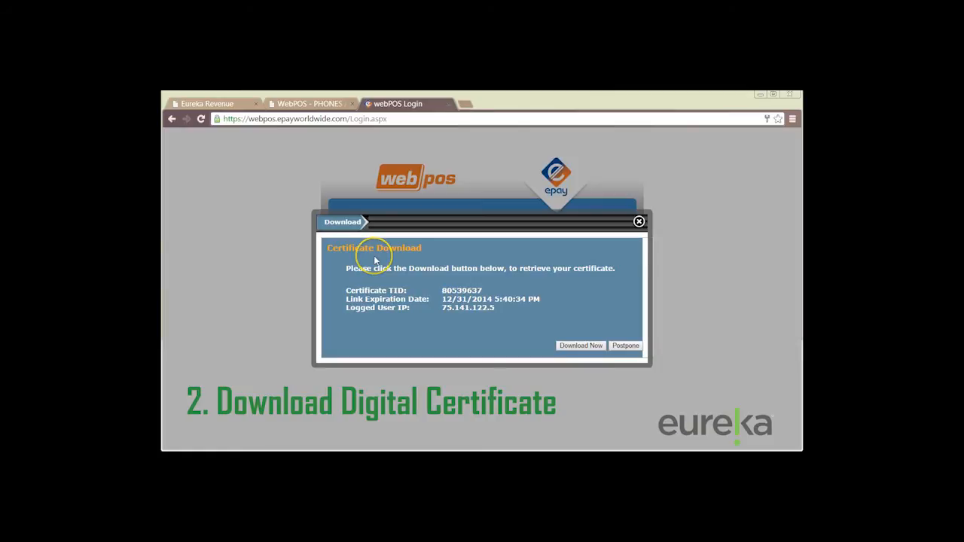
mouse_move(566, 370)
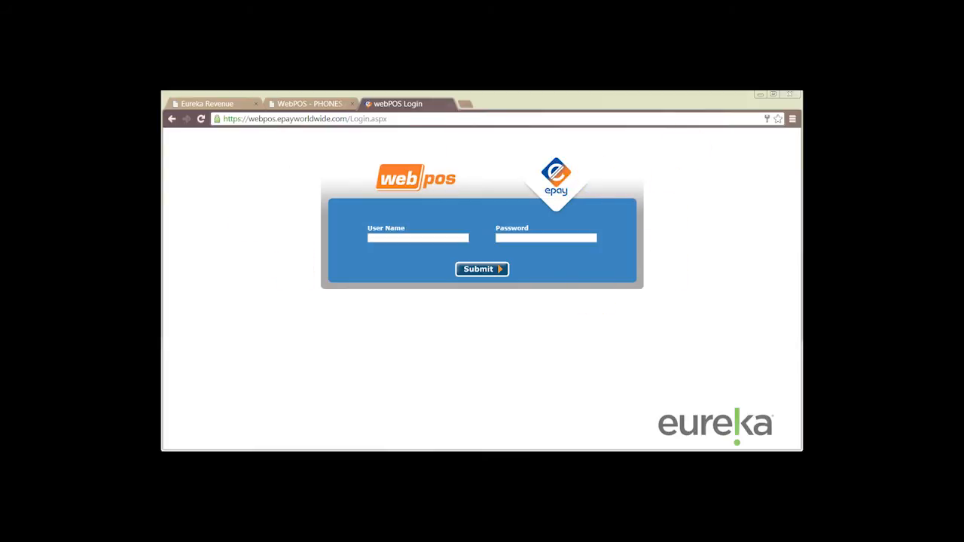
Bring up Chrome's main menu after starting the certificate download
click(792, 117)
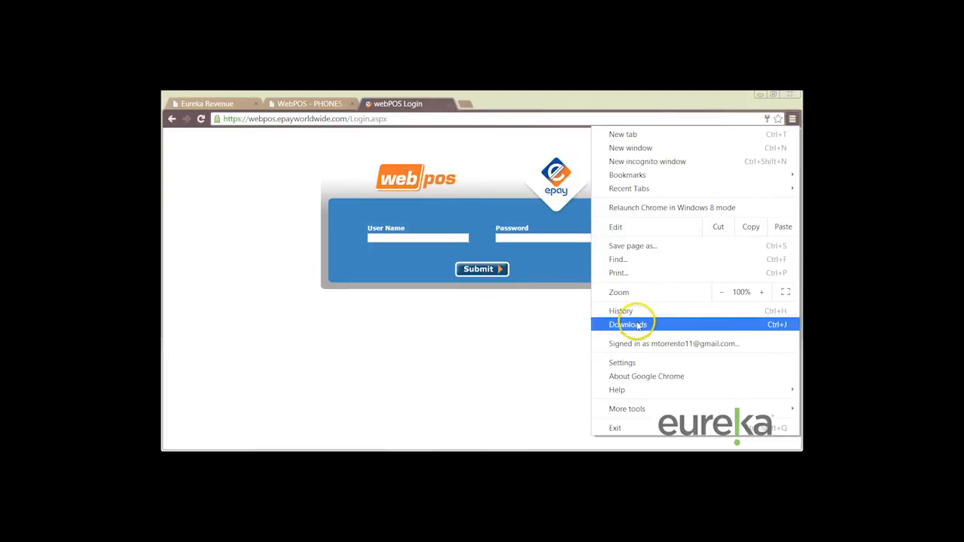
Show Chrome's Downloads list containing the WebPOS certificate file
click(628, 323)
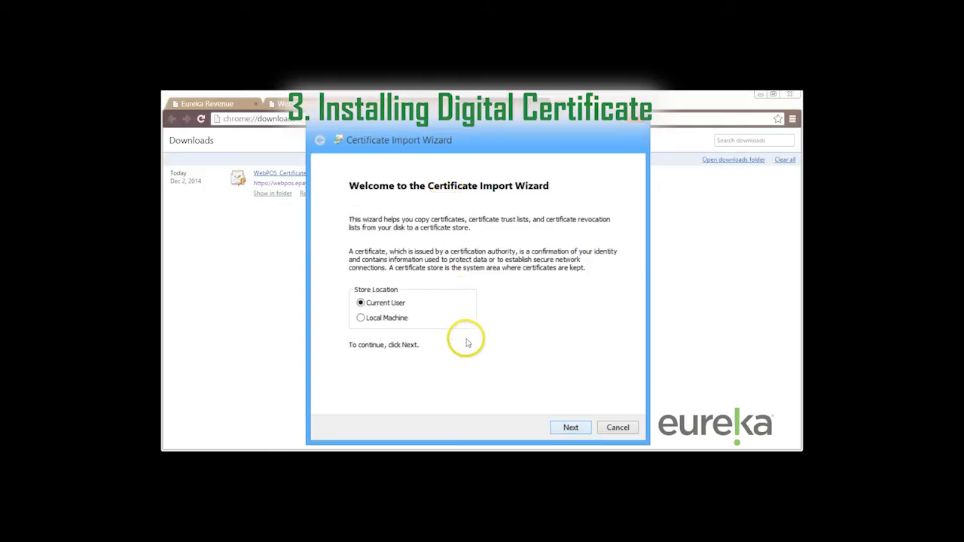
Pass the wizard welcome page and accept the prefilled WebPOS certificate file to import
click(570, 428)
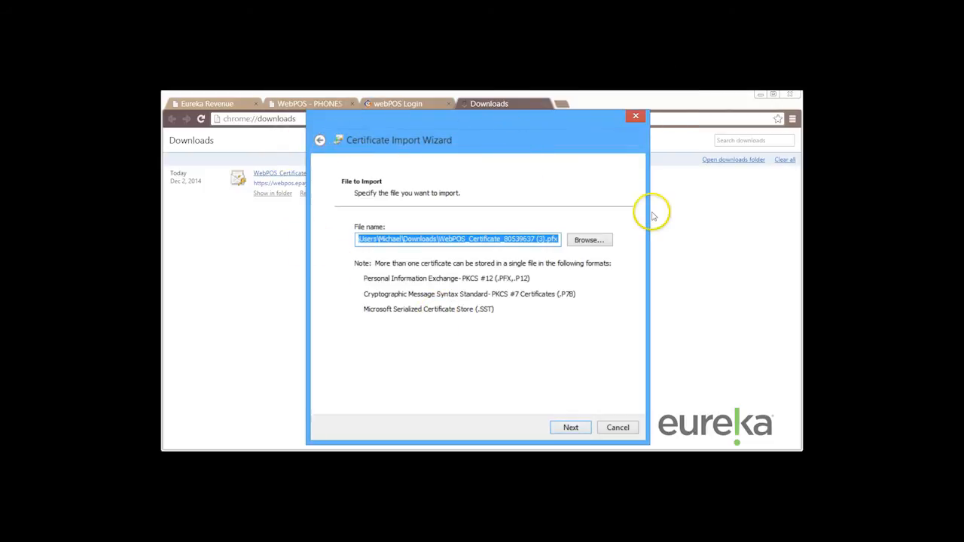
mouse_move(527, 225)
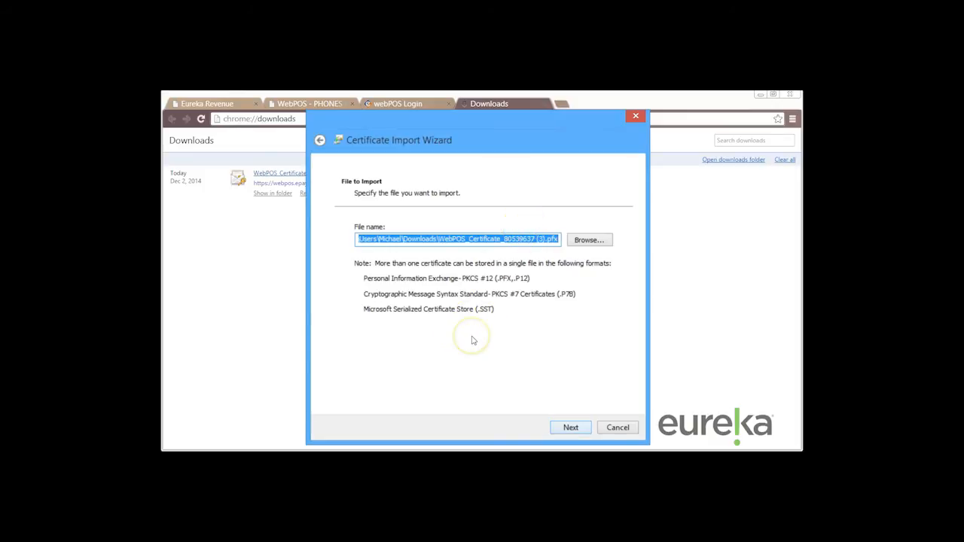
click(569, 428)
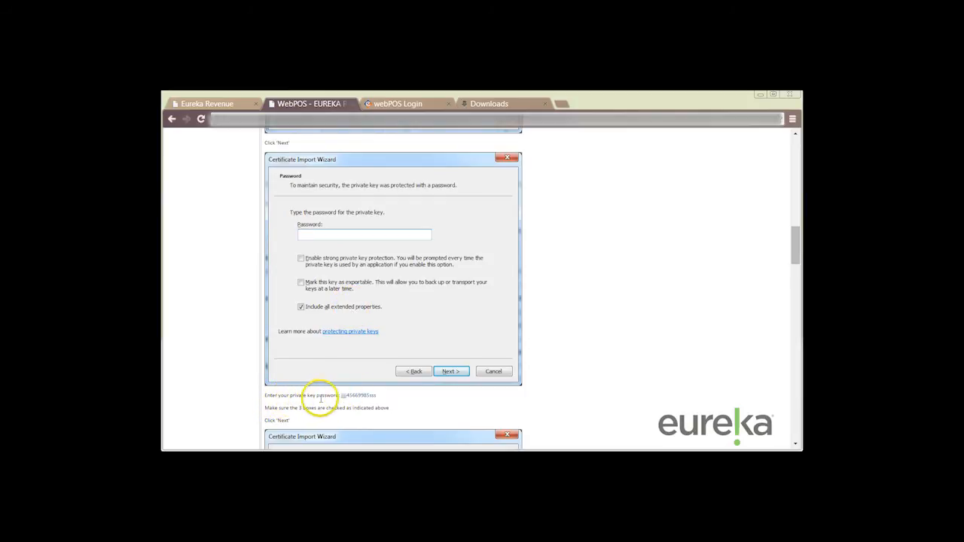
Paste the private key password, enable strong protection and exportable key, continue to the store step
right_click(358, 394)
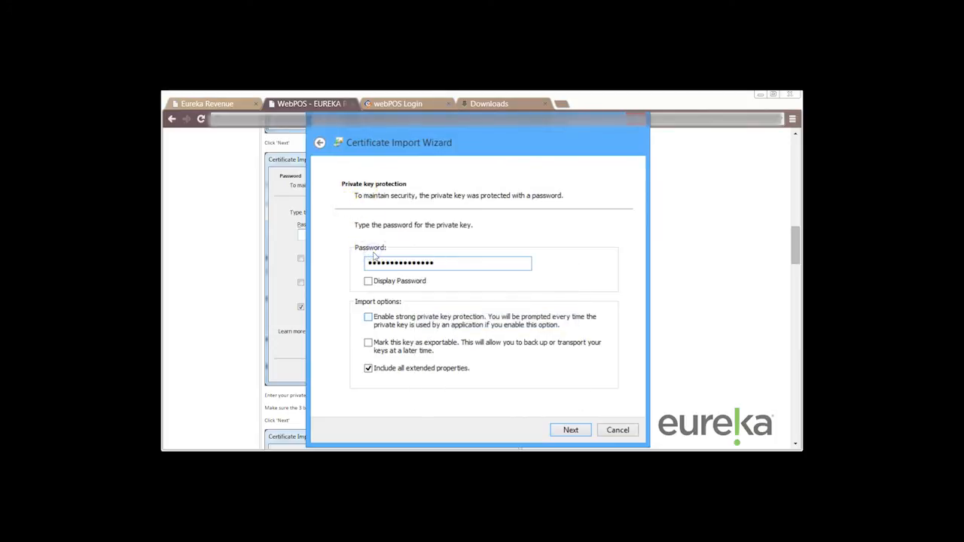
click(367, 316)
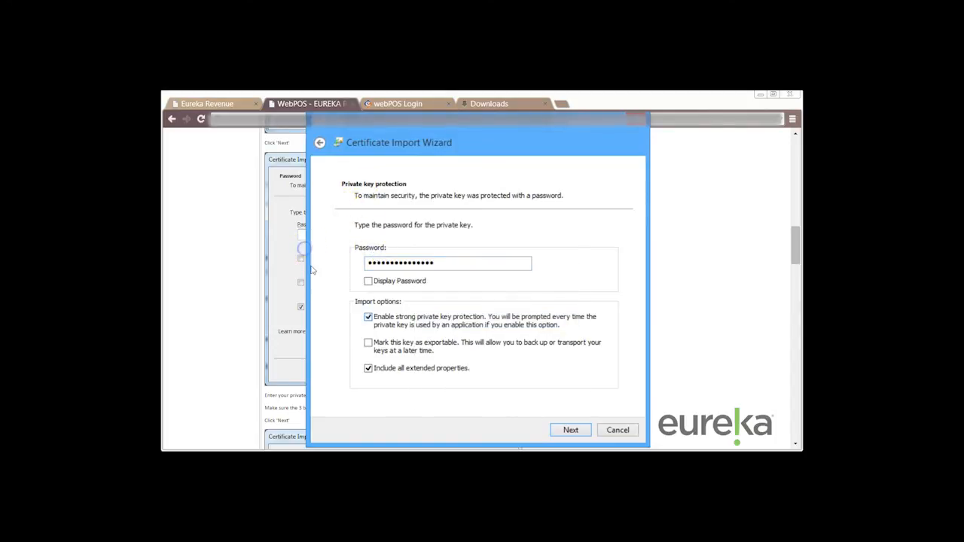
click(368, 343)
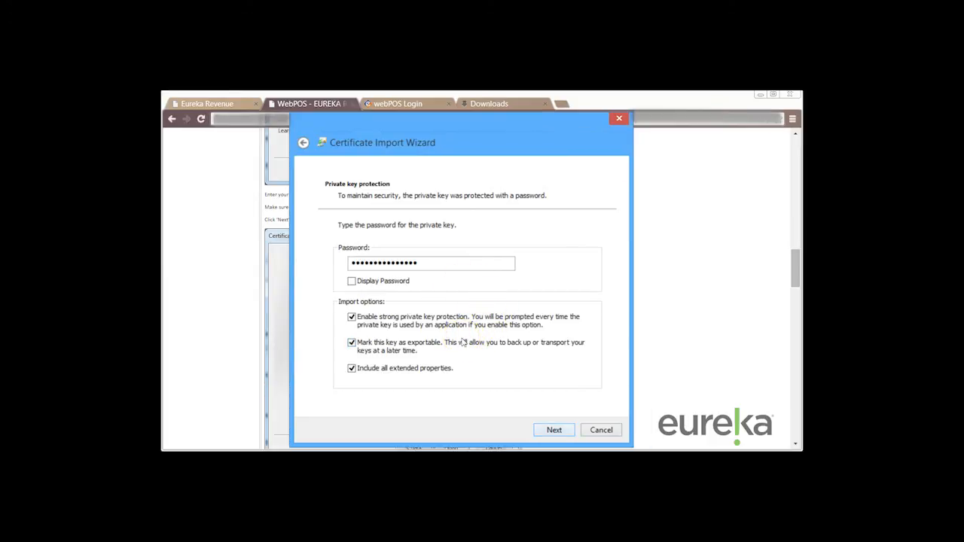
click(554, 429)
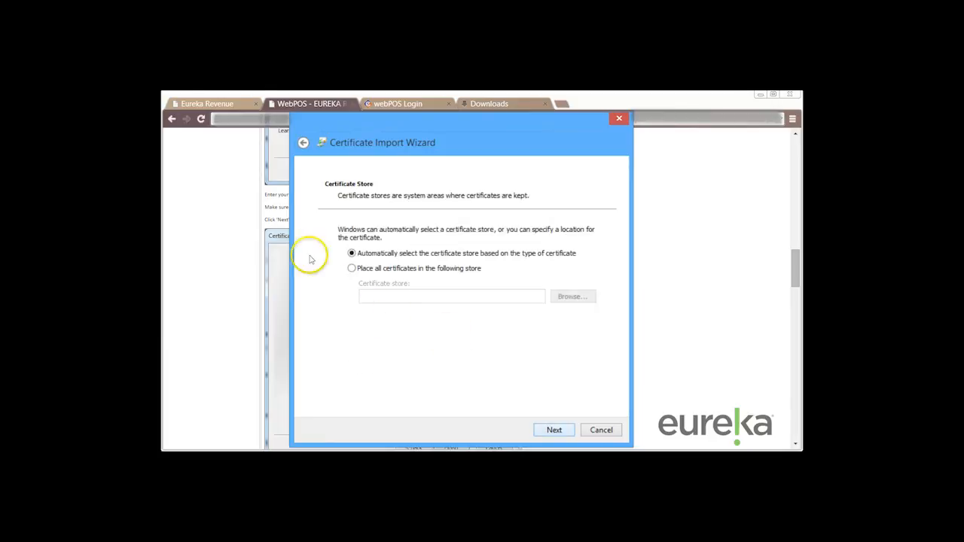
mouse_move(434, 334)
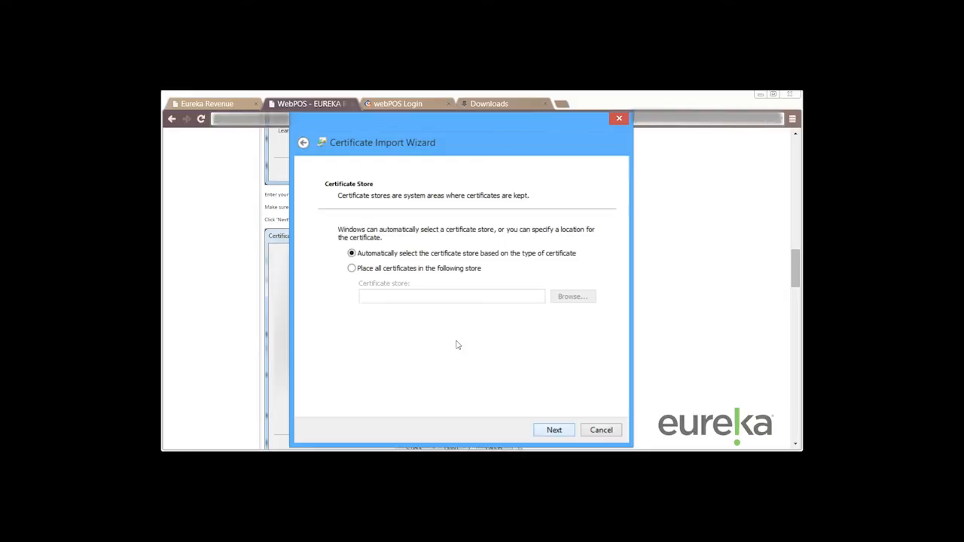
Accept automatic store selection, finish the import and confirm the private key and success prompts
click(554, 429)
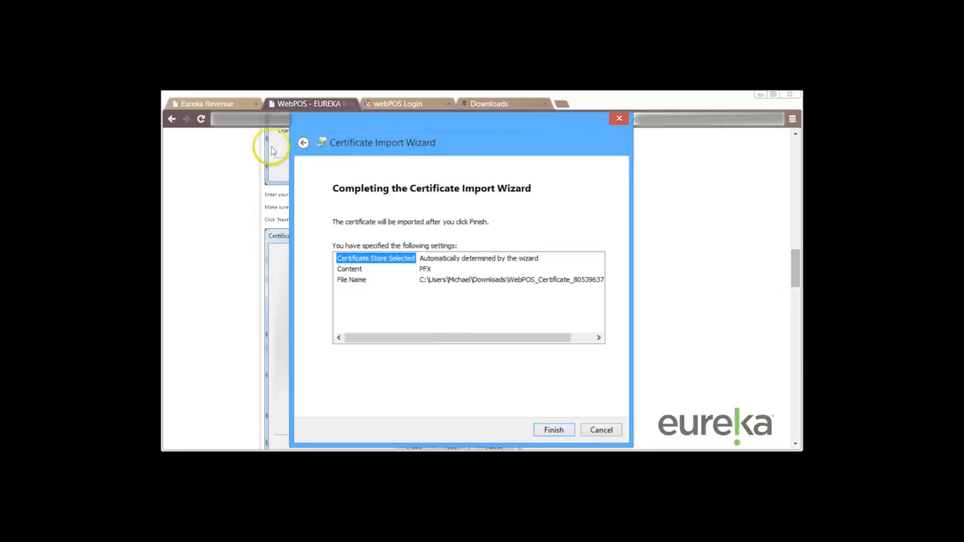
mouse_move(345, 272)
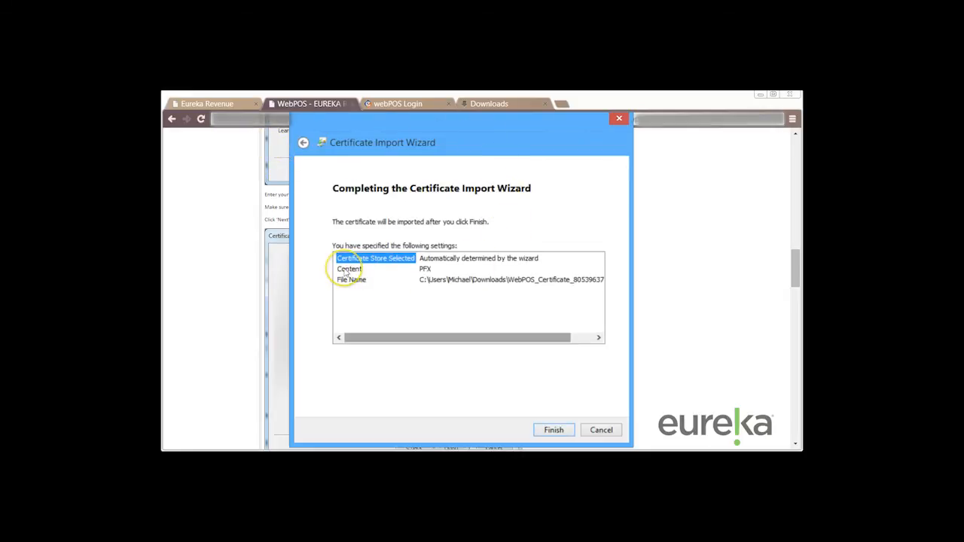
mouse_move(382, 294)
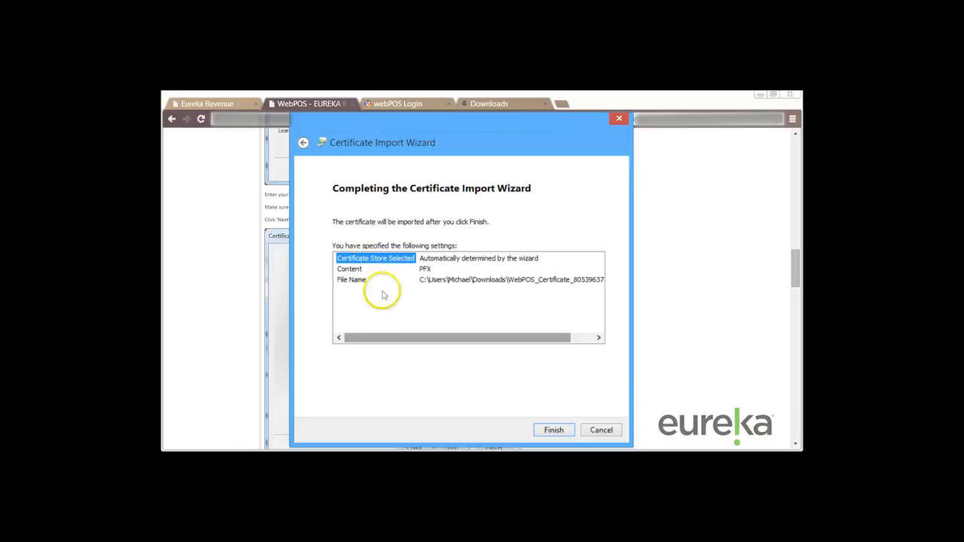
click(553, 429)
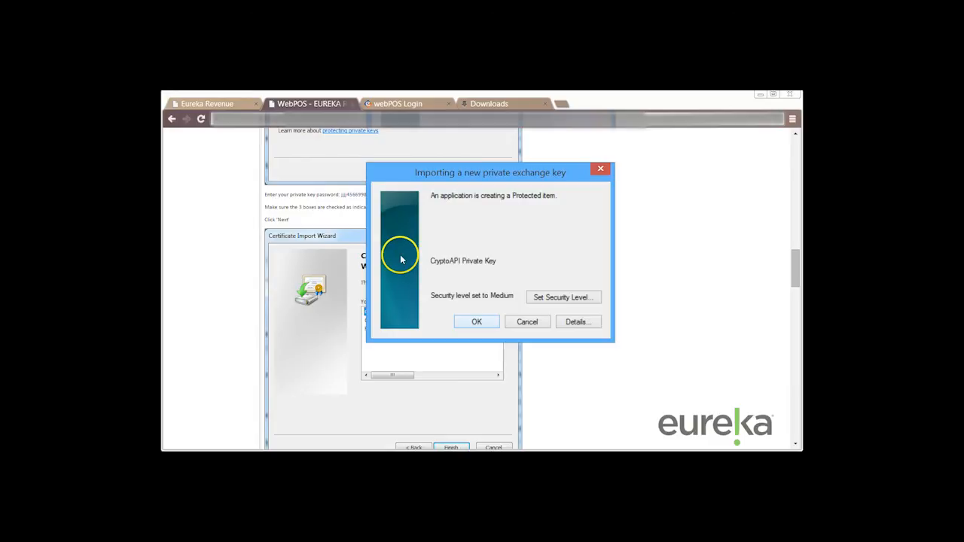
click(476, 322)
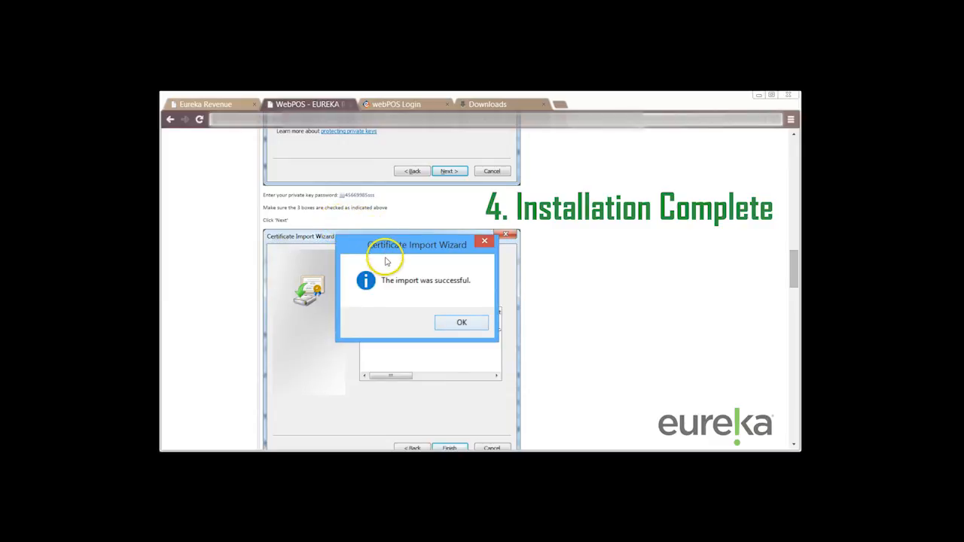
click(461, 322)
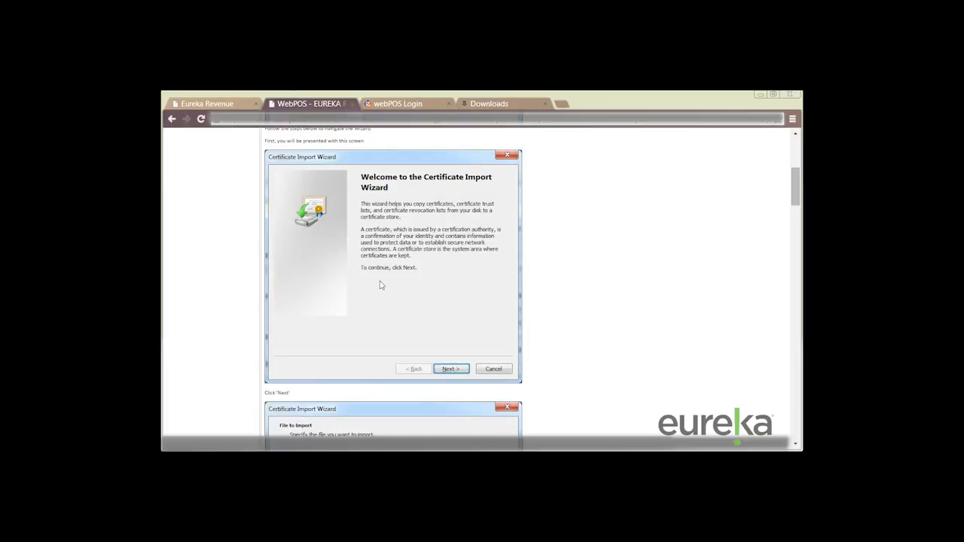
Acknowledge 'The import was successful' and return to the instructions email
click(450, 367)
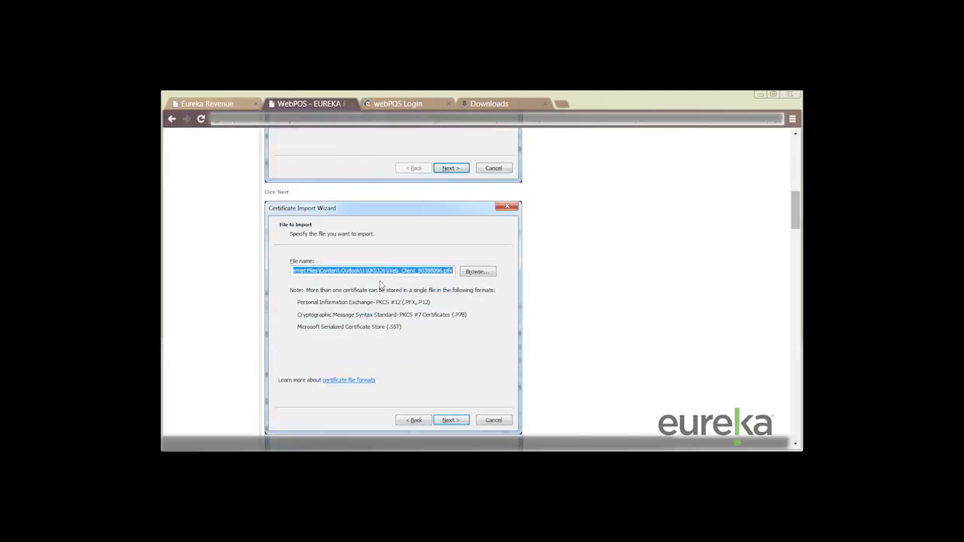